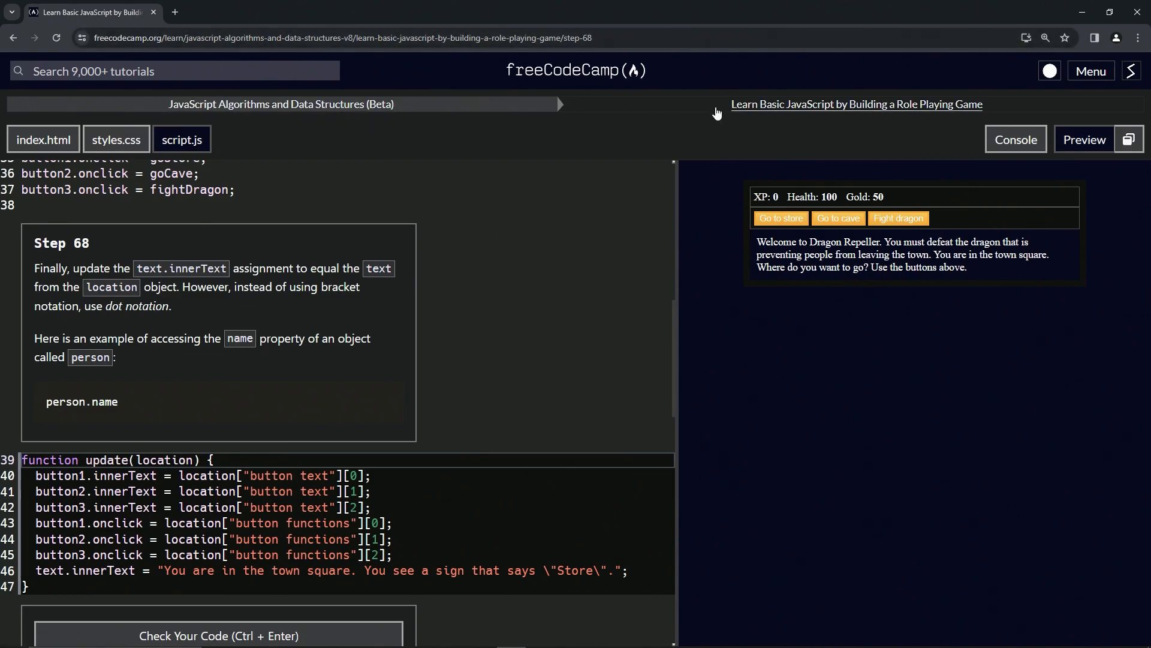
mouse_move(862, 117)
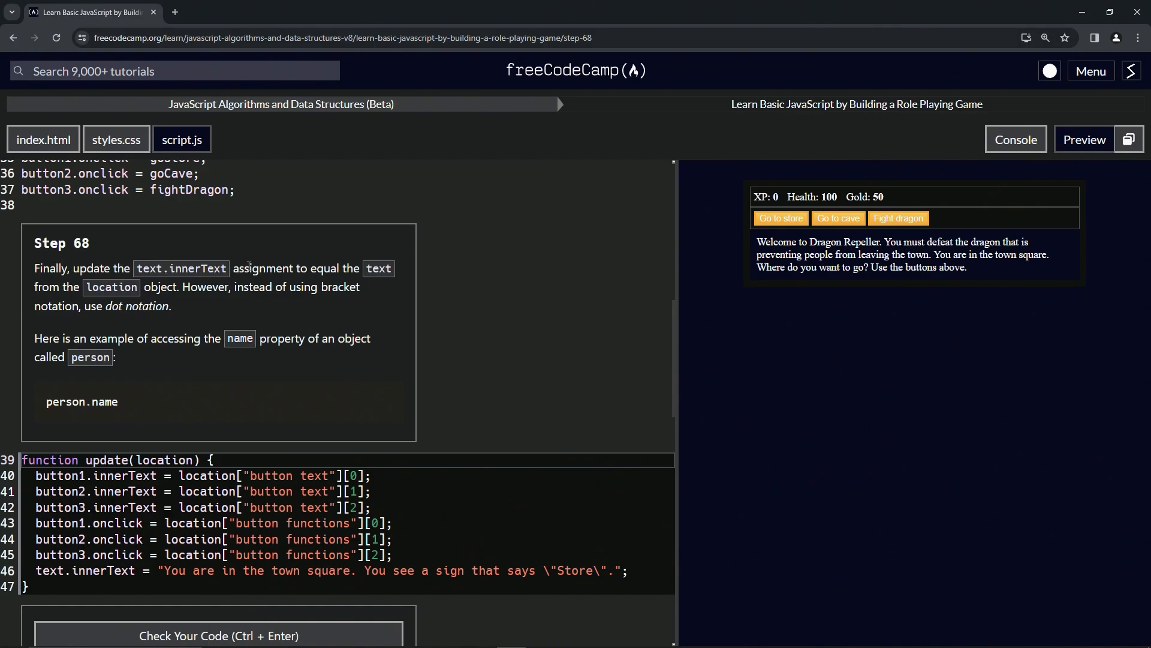
mouse_move(49, 287)
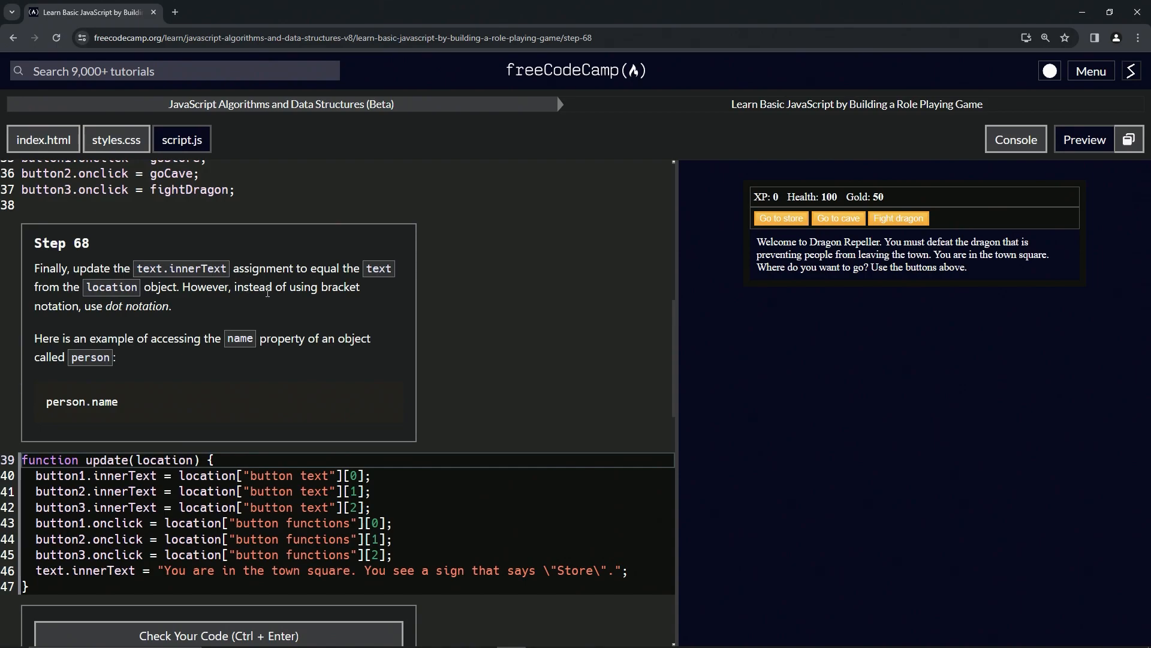
mouse_move(122, 319)
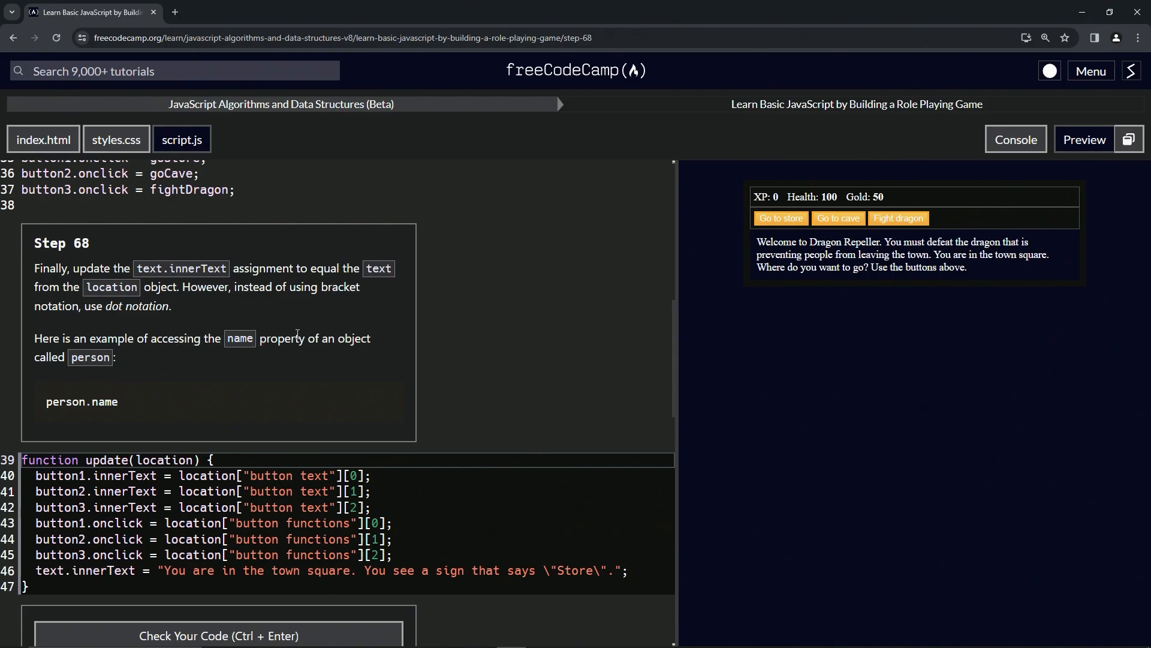
mouse_move(105, 379)
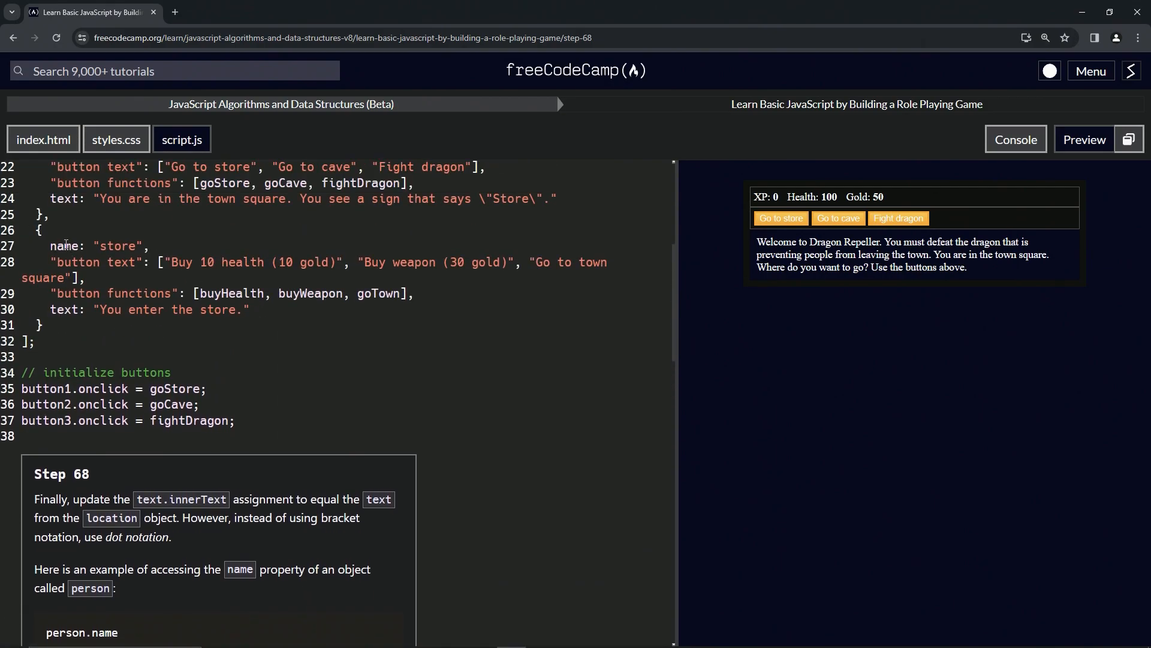
Review the update function and point out the button text property key.
scroll("down", 3)
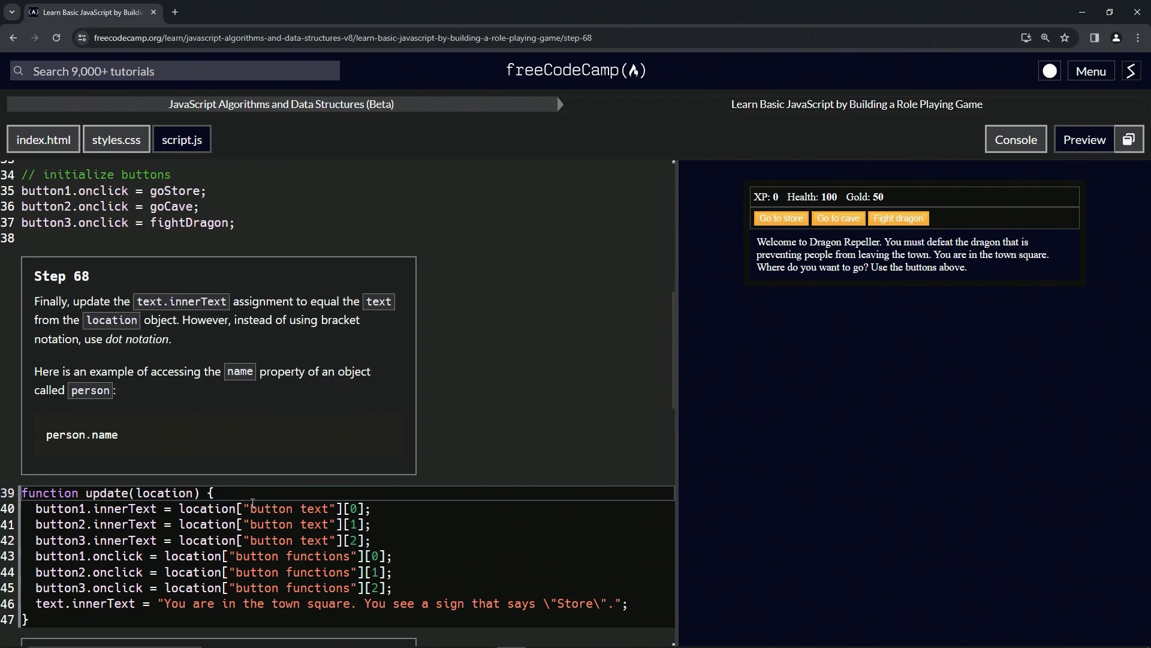
double_click(286, 508)
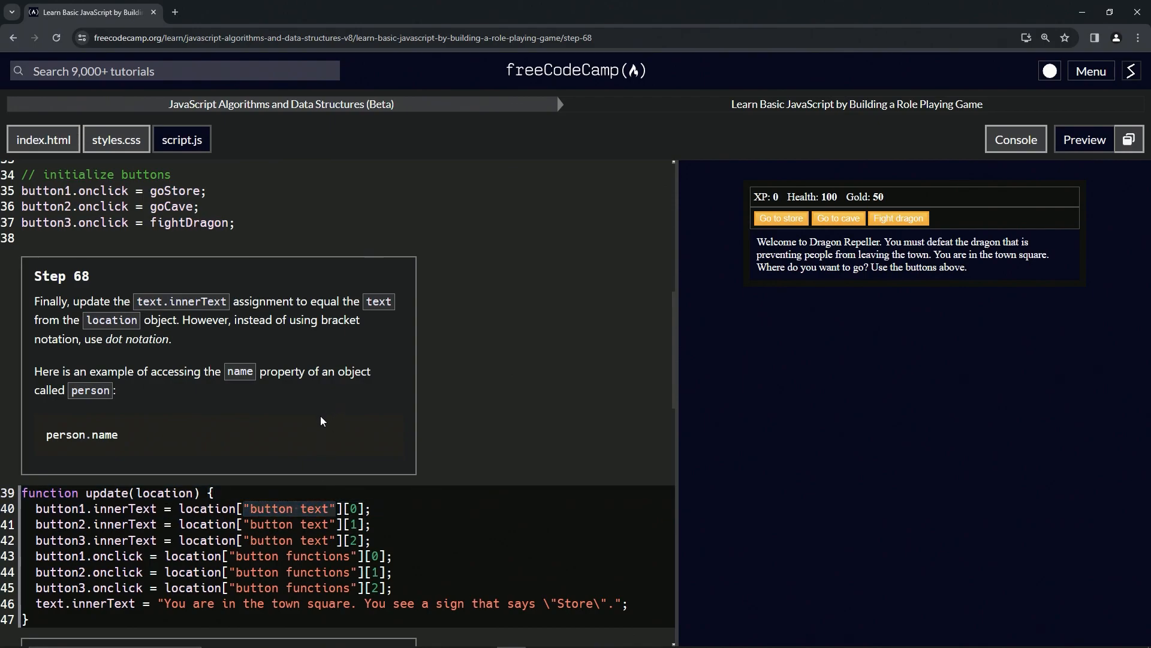
mouse_move(300, 409)
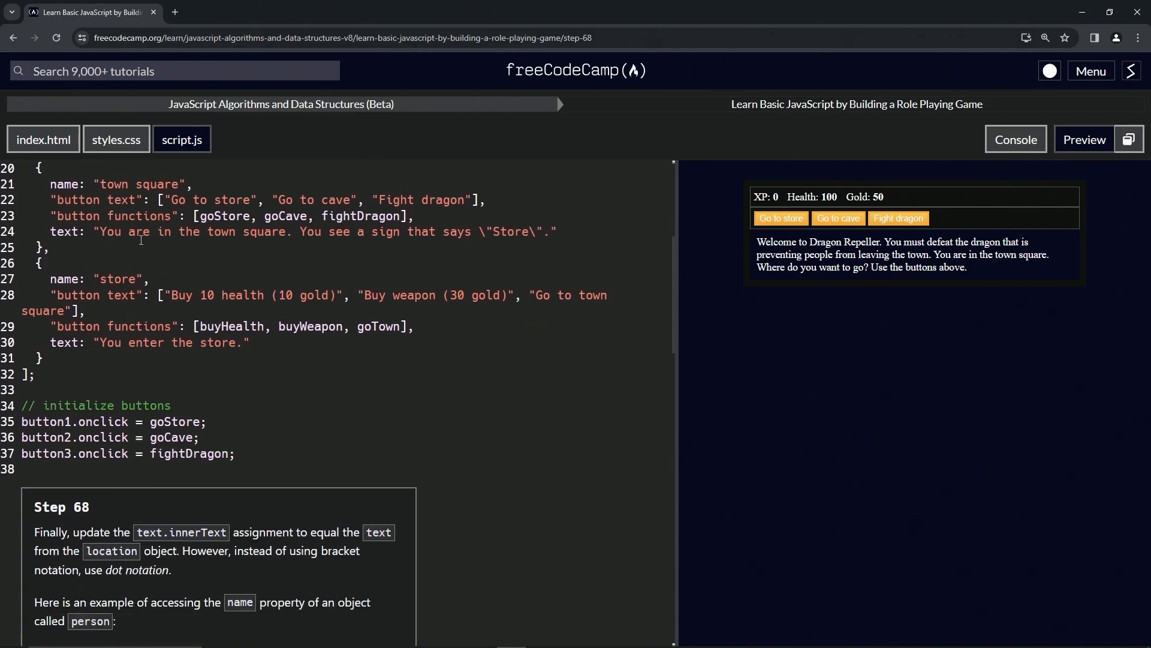
scroll("down", 3)
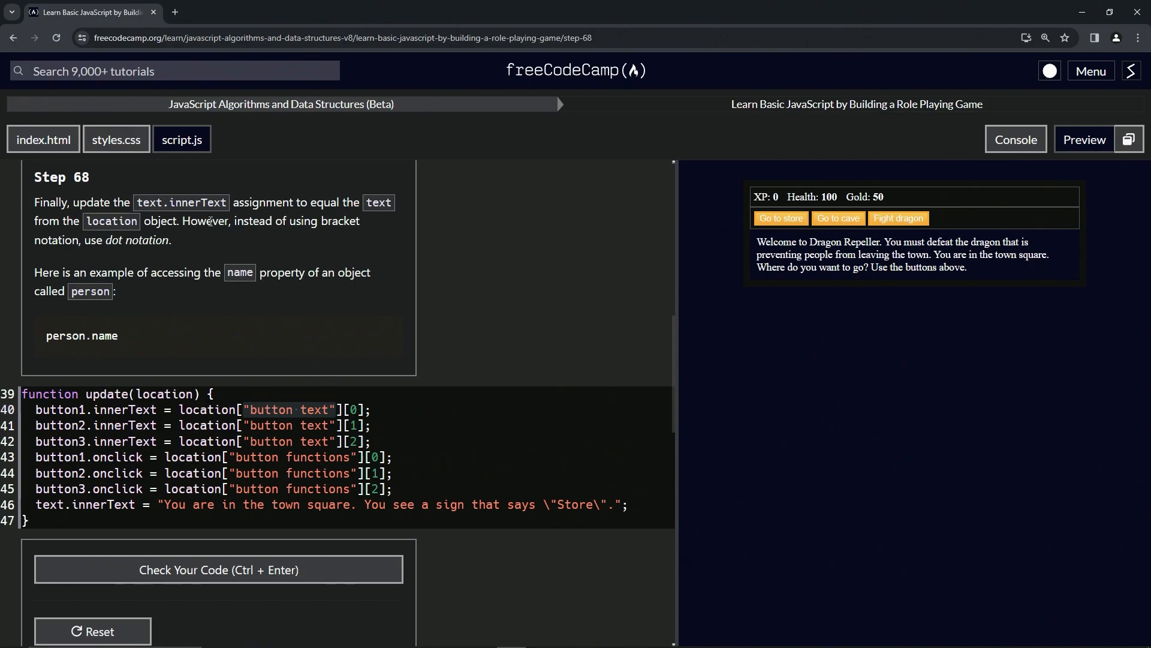
mouse_move(221, 240)
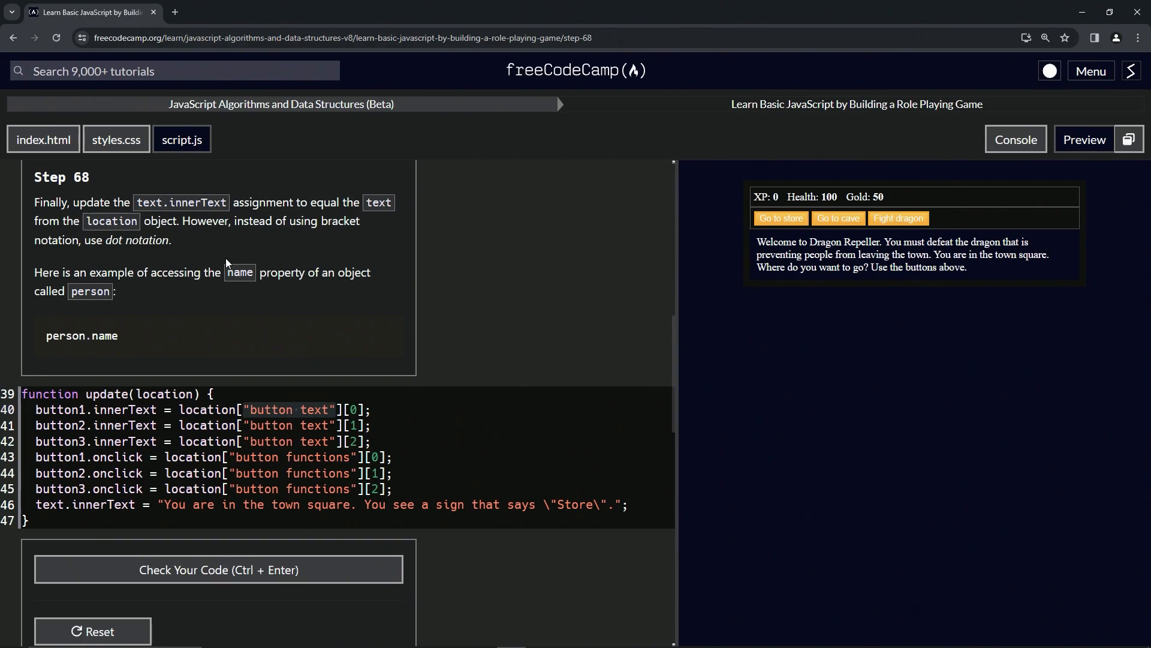
Add a goTown() call on the line below the update function.
left_click(211, 505)
type("go")
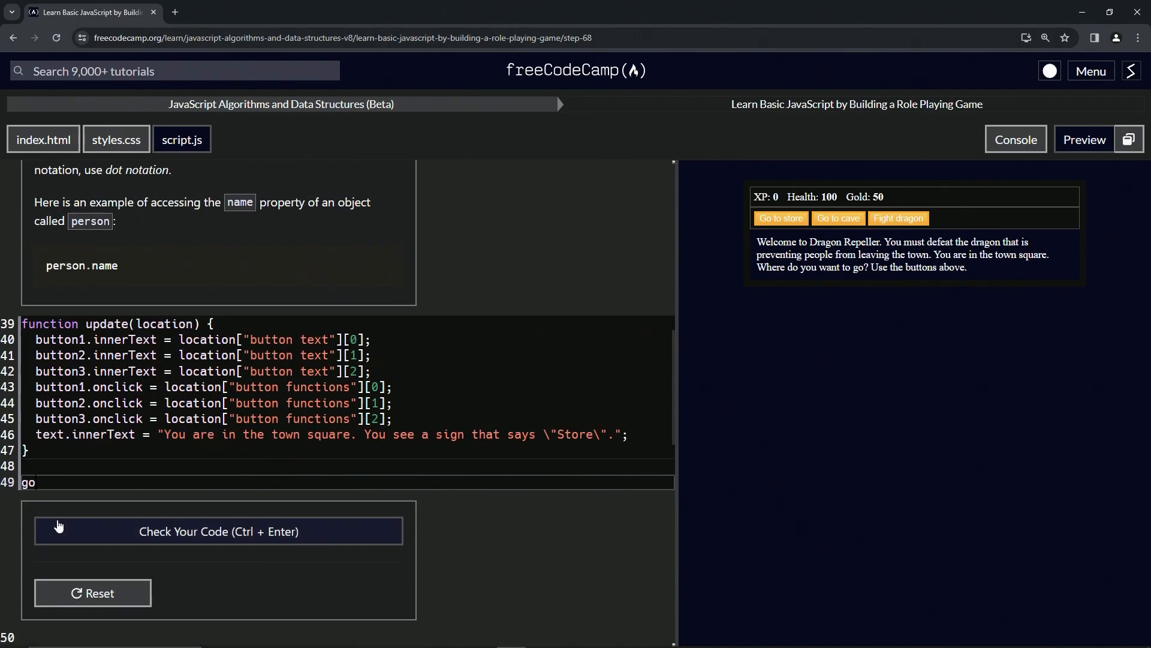
type("Town")
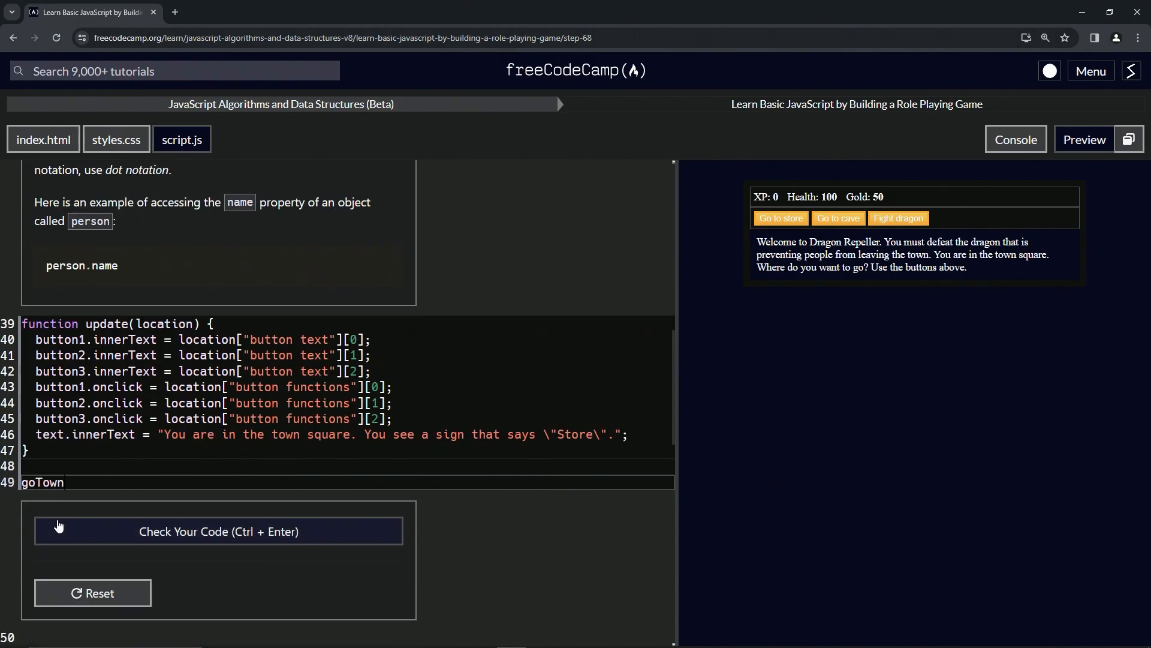
type("()")
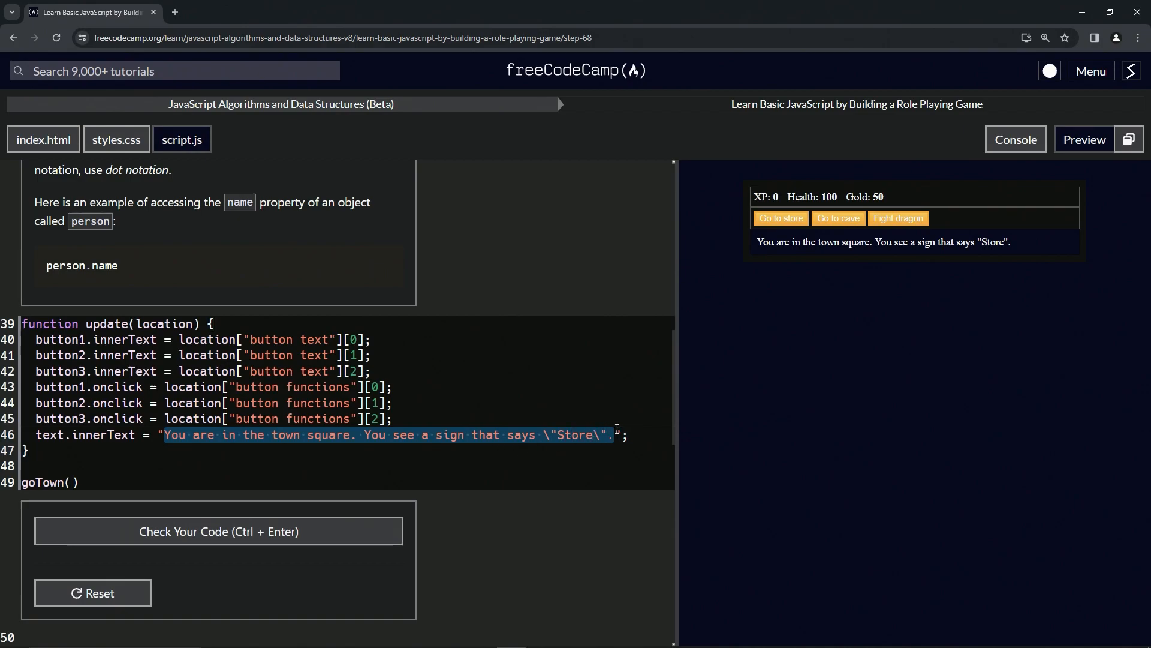
Replace the hard-coded town square string with location so the preview shows [object Object].
key("Delete")
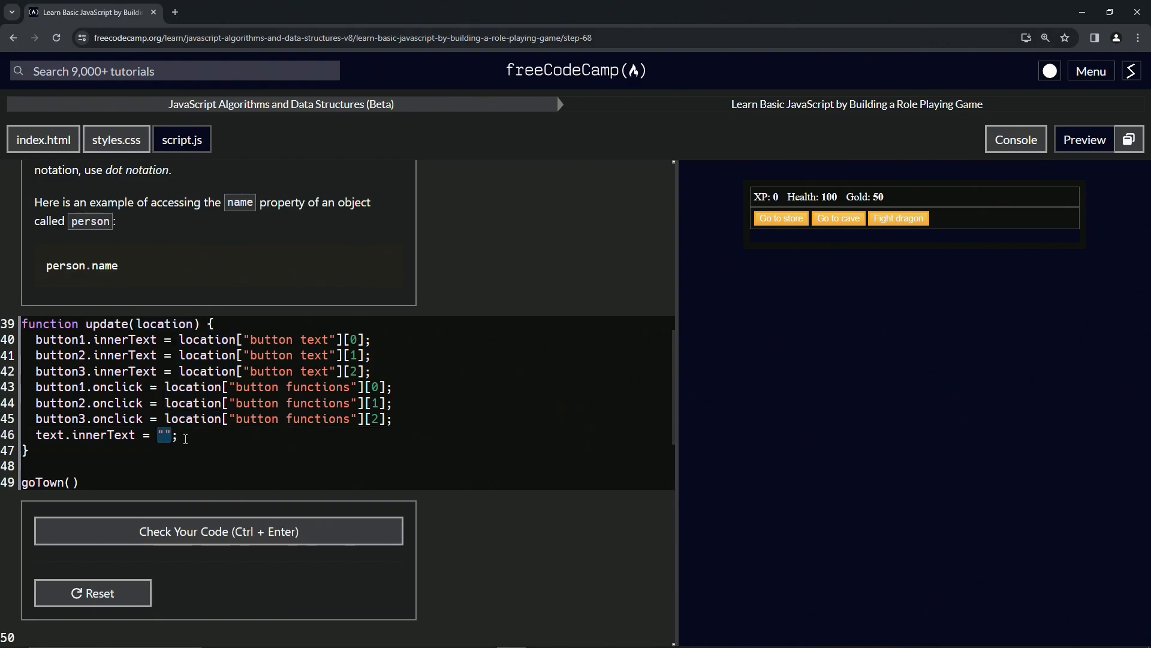
type("location")
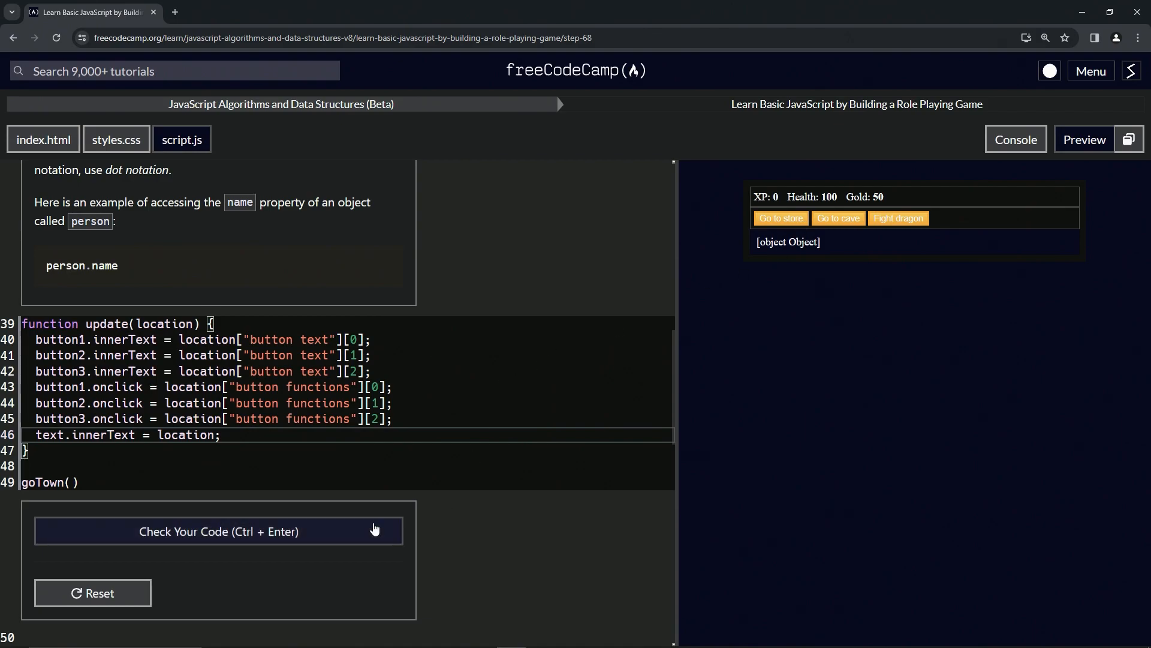
Check the code, then change line 46 to text.innerText = location.text.
left_click(1015, 139)
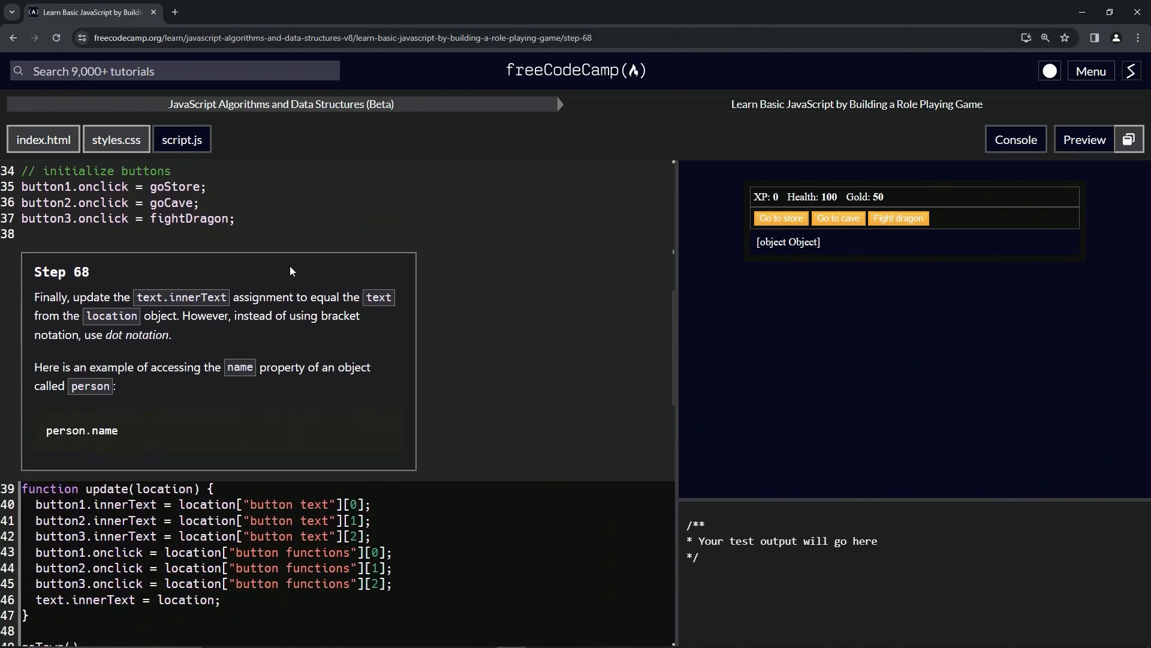
scroll("down", 3)
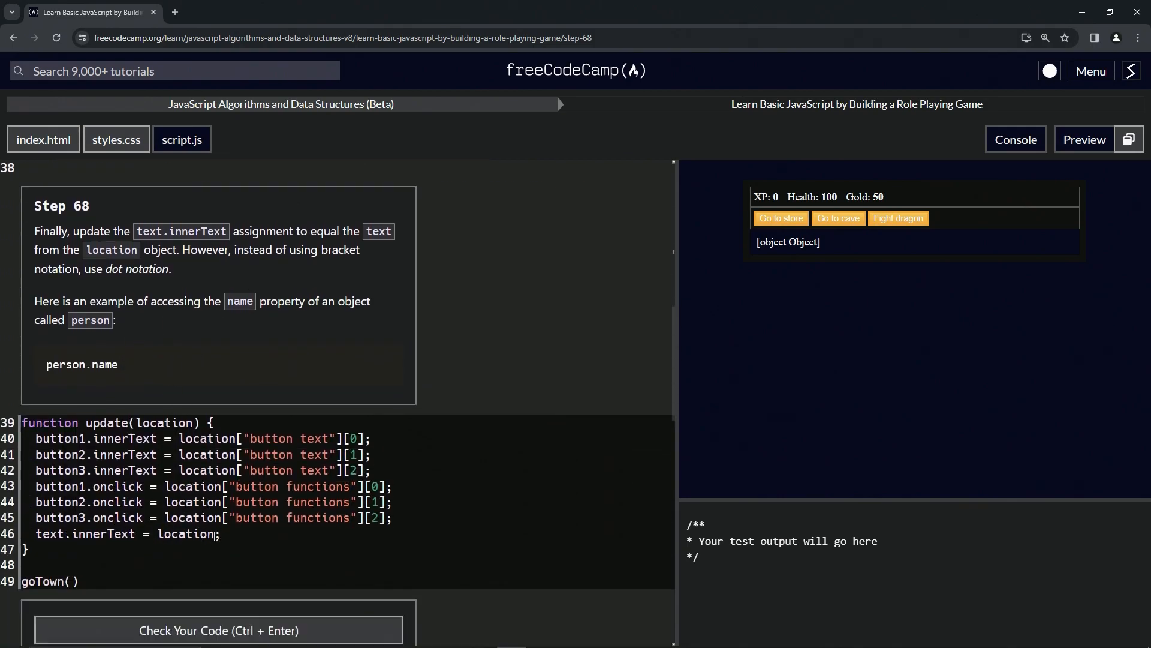
type(",")
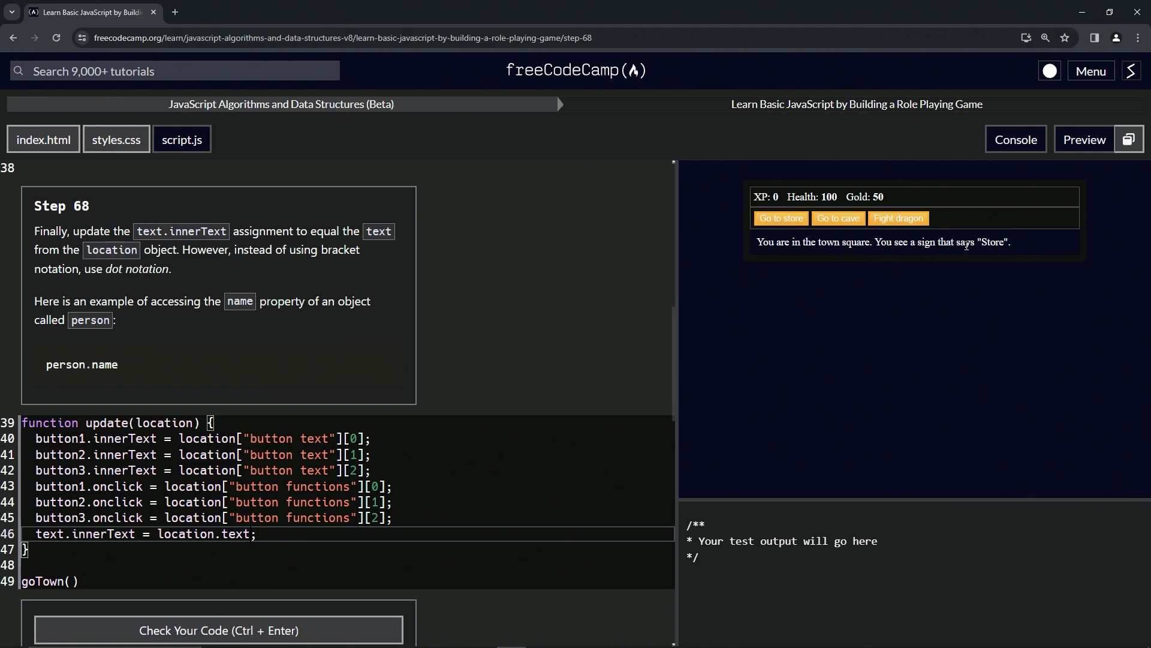
mouse_move(632, 348)
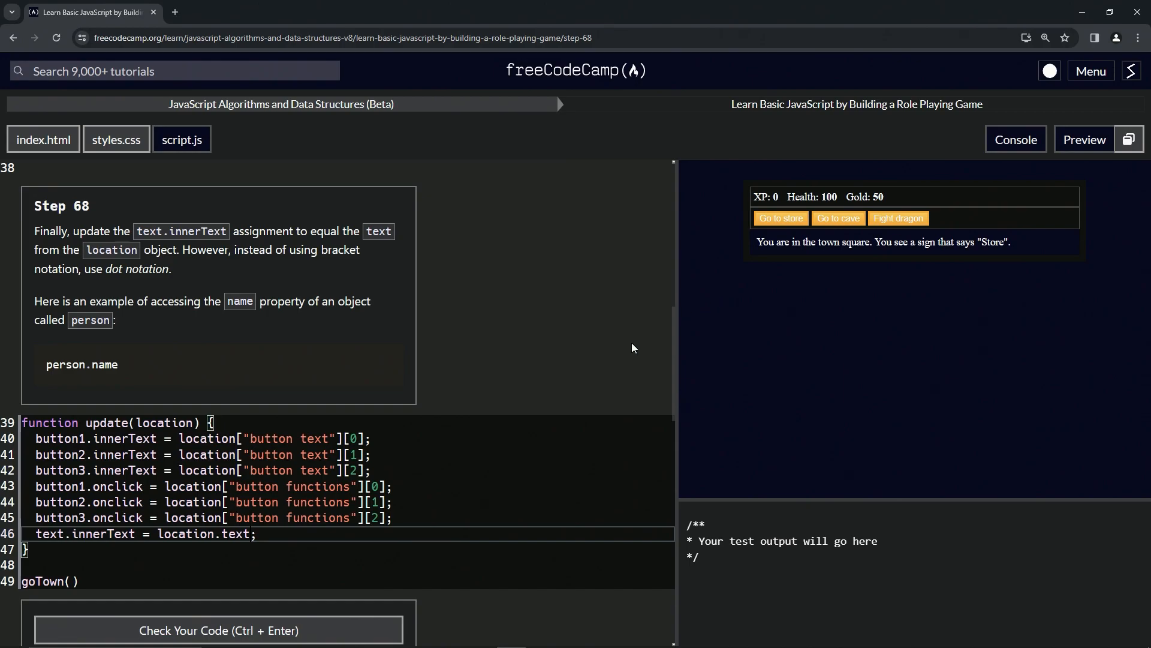
Pass the Step 68 tests and submit to open Step 69.
left_click(218, 630)
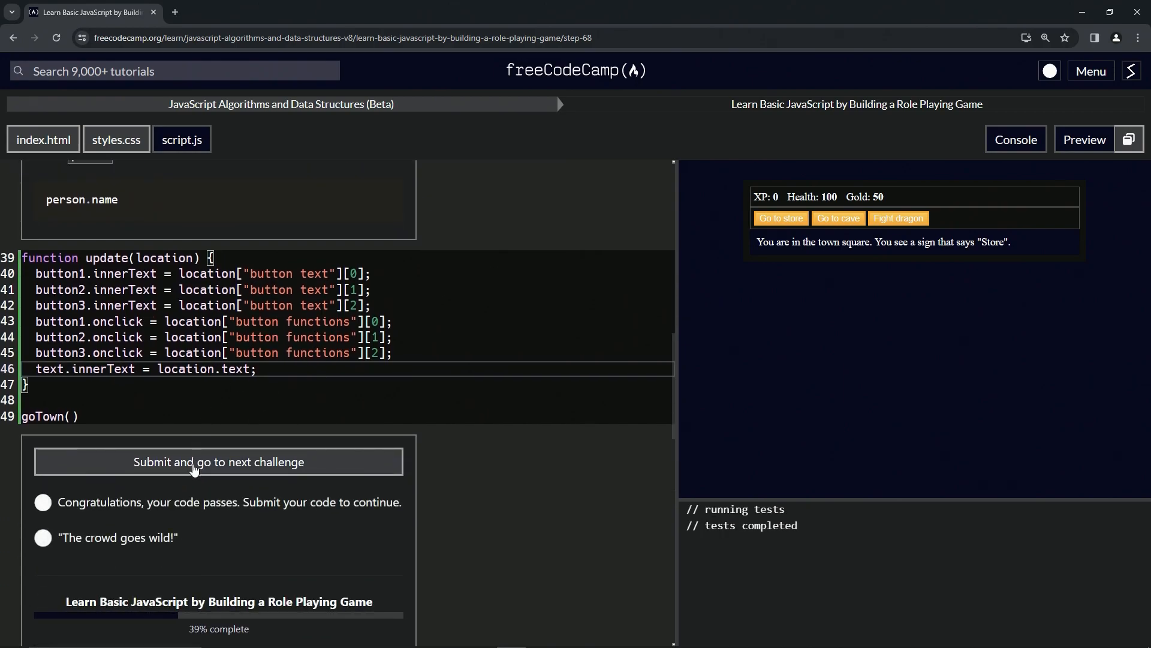
left_click(218, 460)
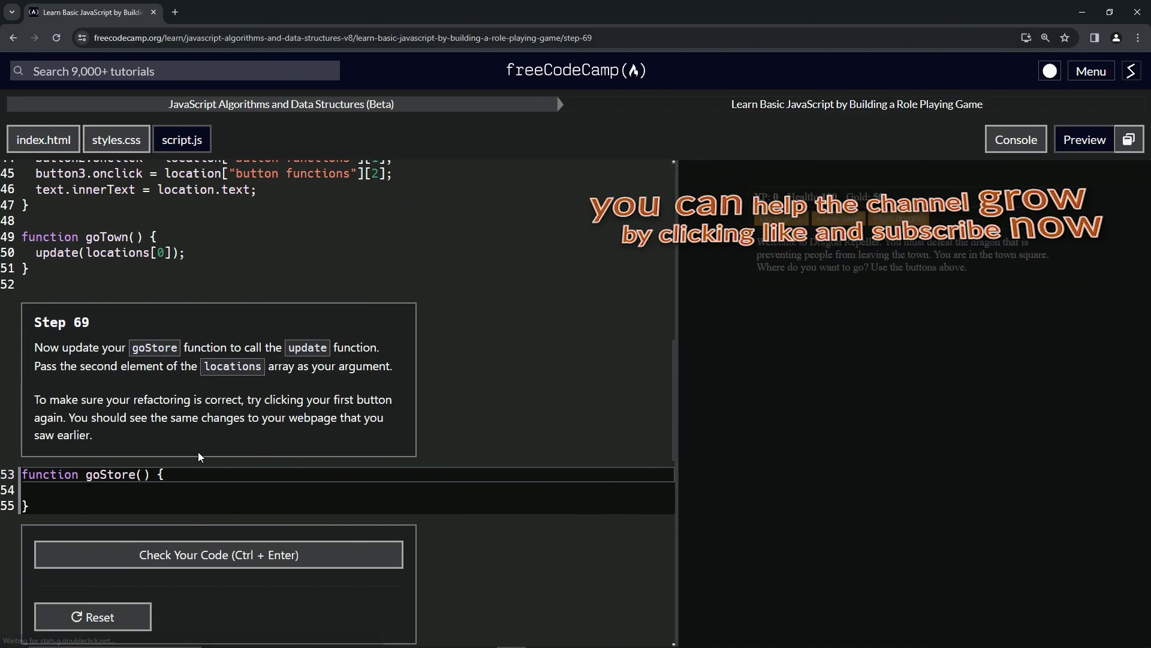